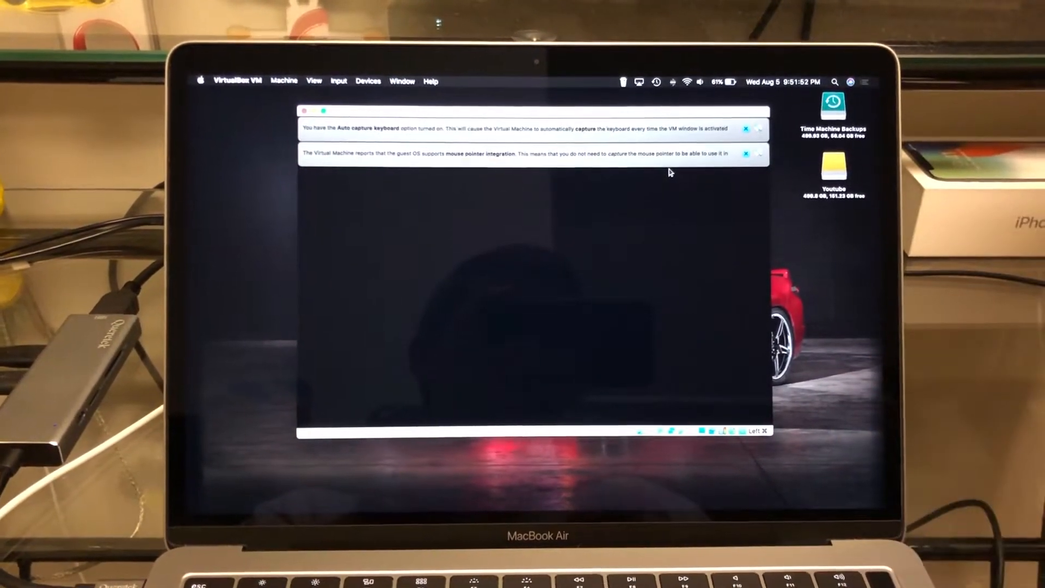
left_click(746, 128)
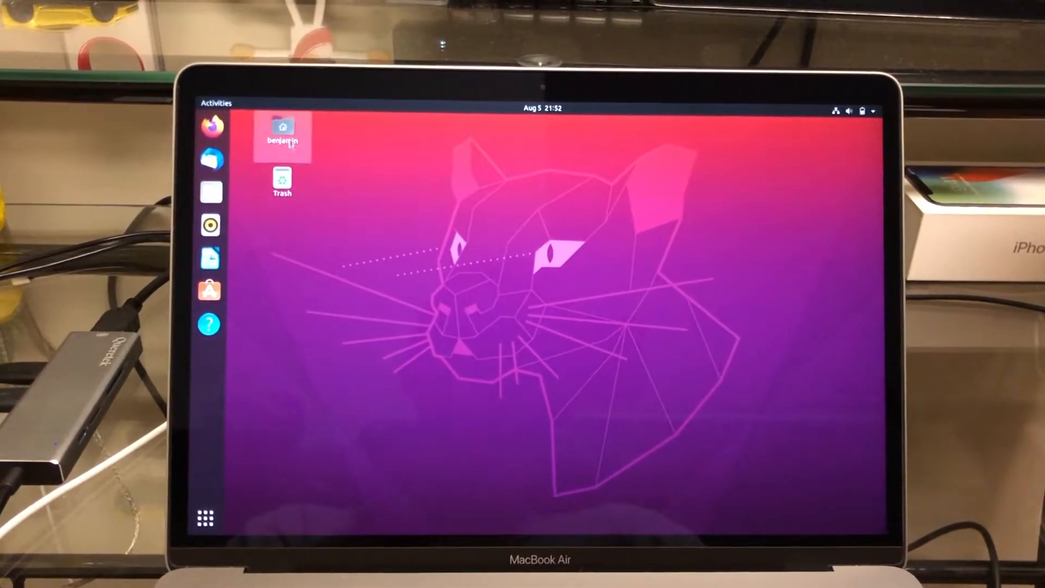
- Browse the Downloads, Pictures and Home folders, then the empty Trash, closing each window
double_click(282, 128)
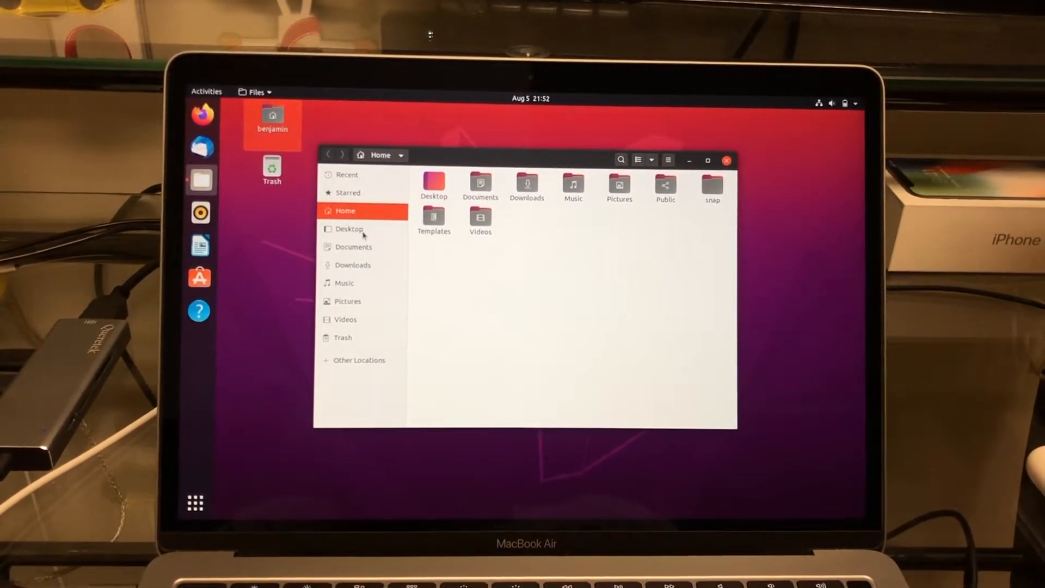
left_click(354, 265)
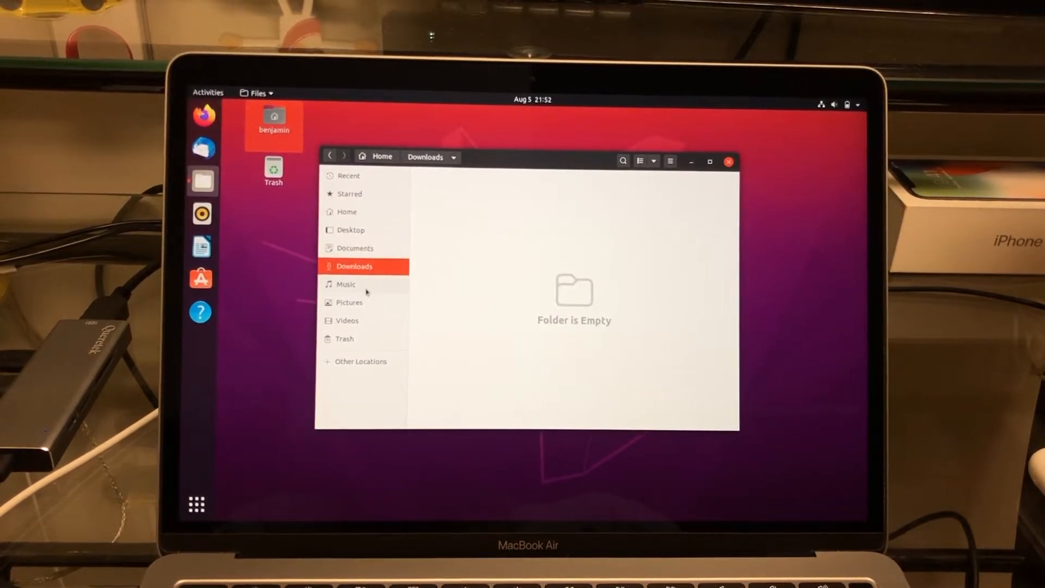
left_click(347, 300)
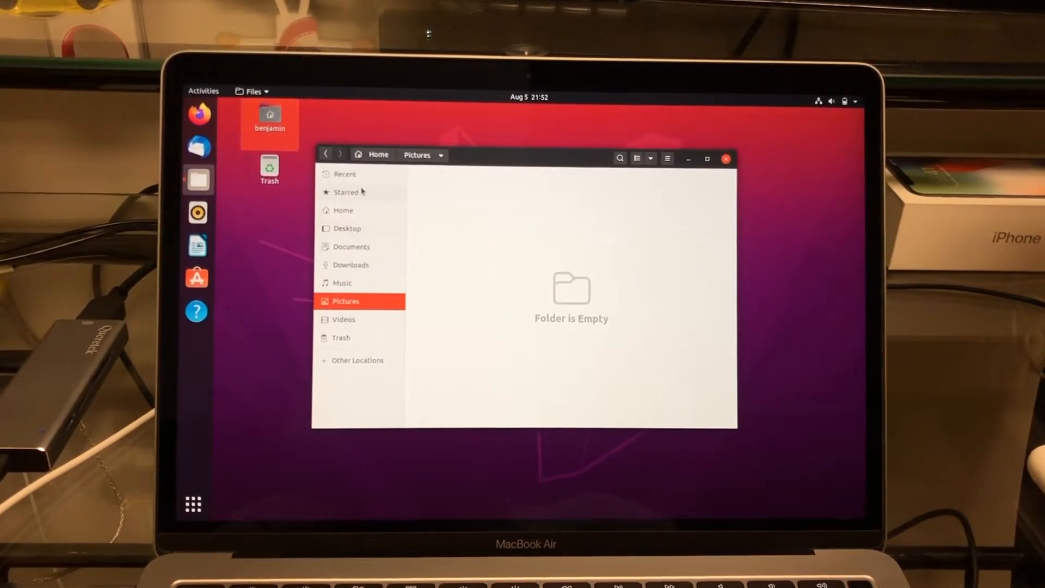
left_click(343, 211)
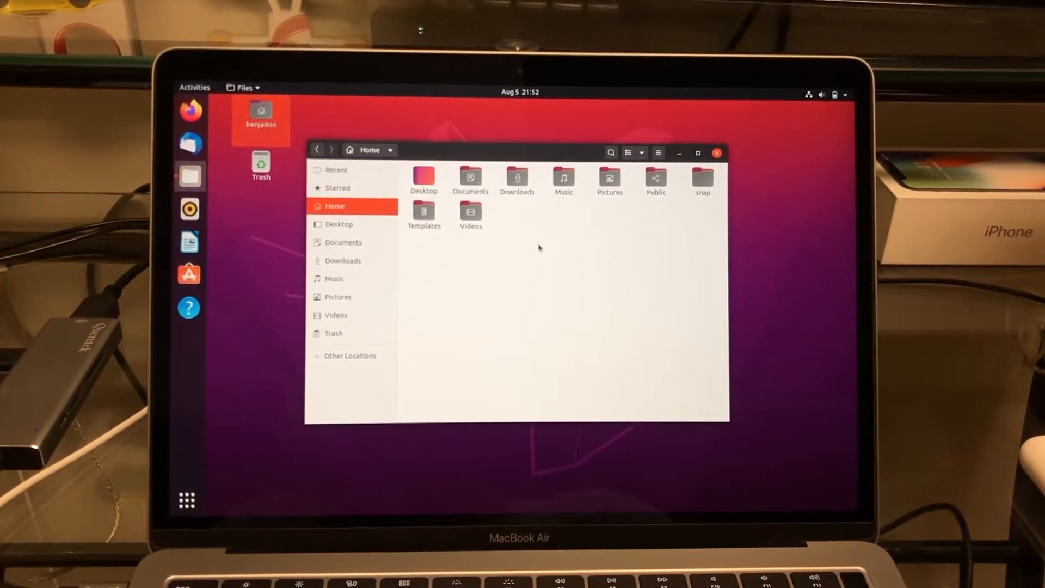
left_click(718, 153)
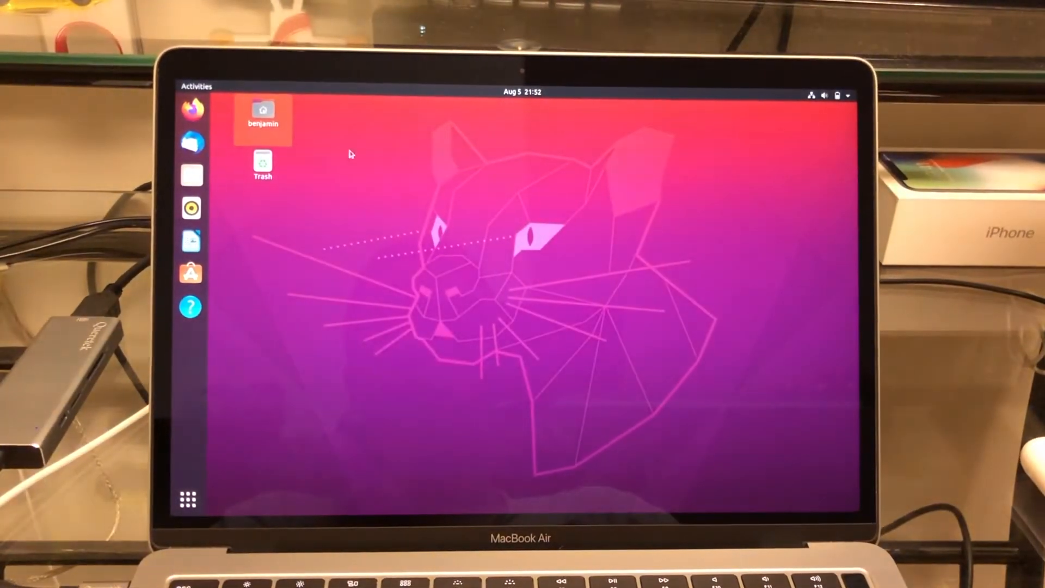
double_click(263, 164)
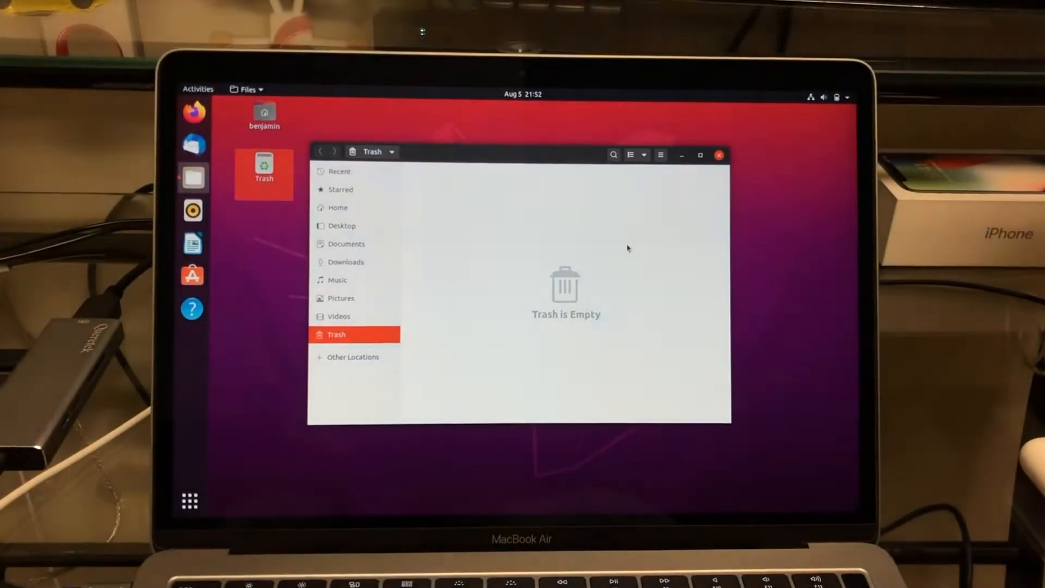
left_click(720, 155)
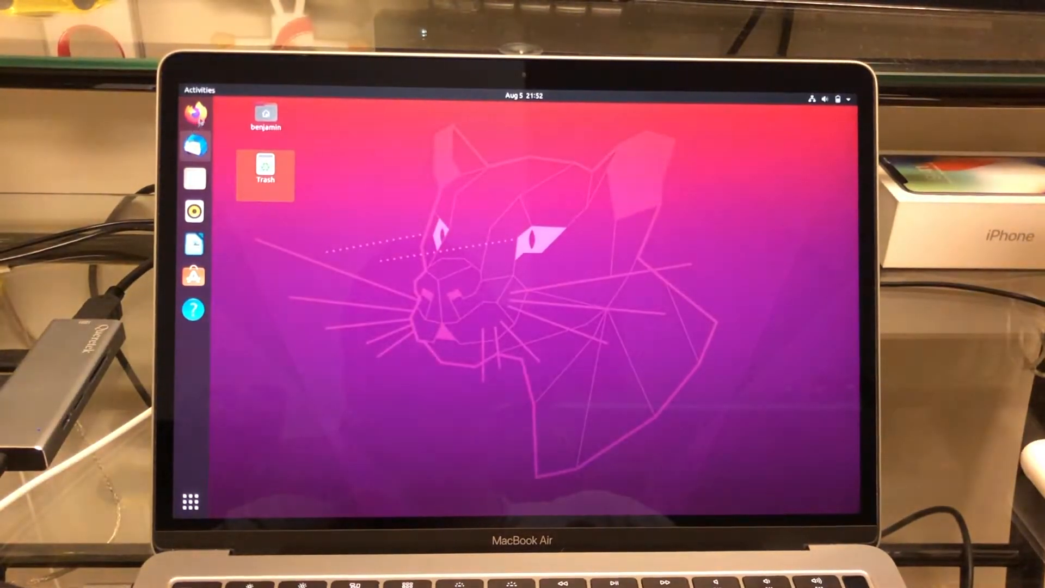
mouse_move(194, 113)
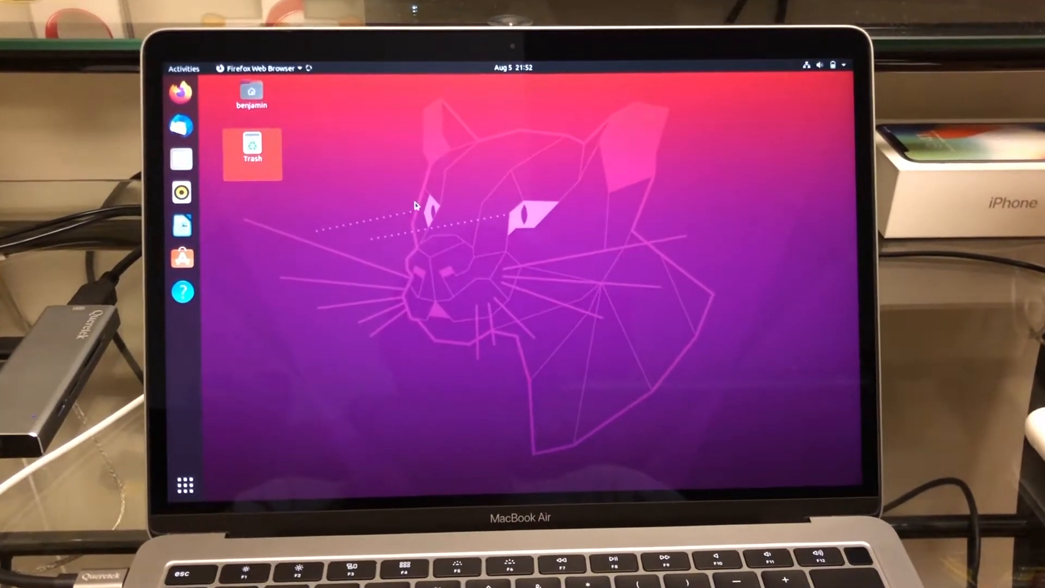
- Visit Wikipedia from the address bar suggestions, open a new tab, then close Firefox
left_click(181, 90)
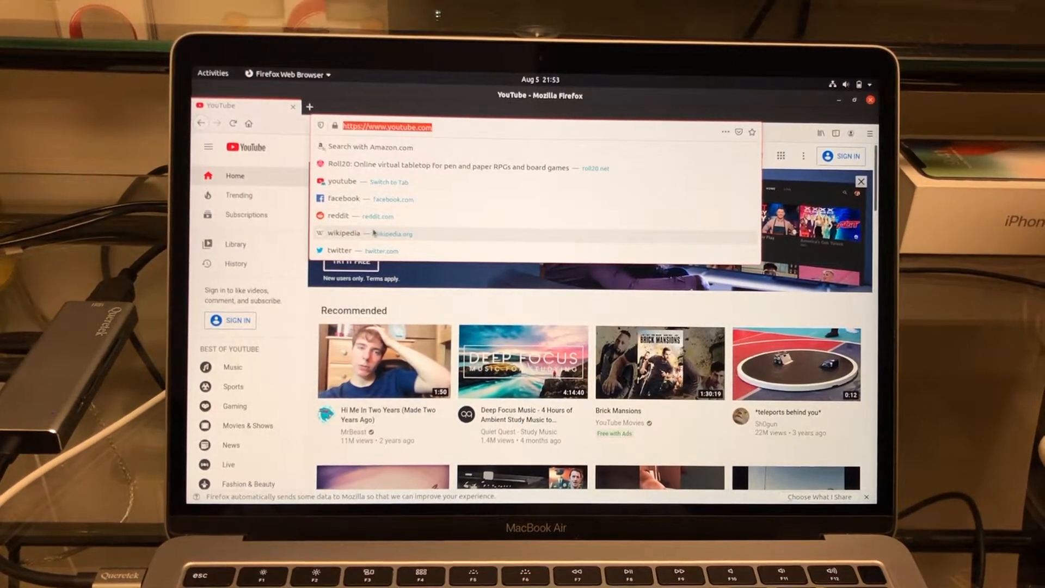
left_click(344, 233)
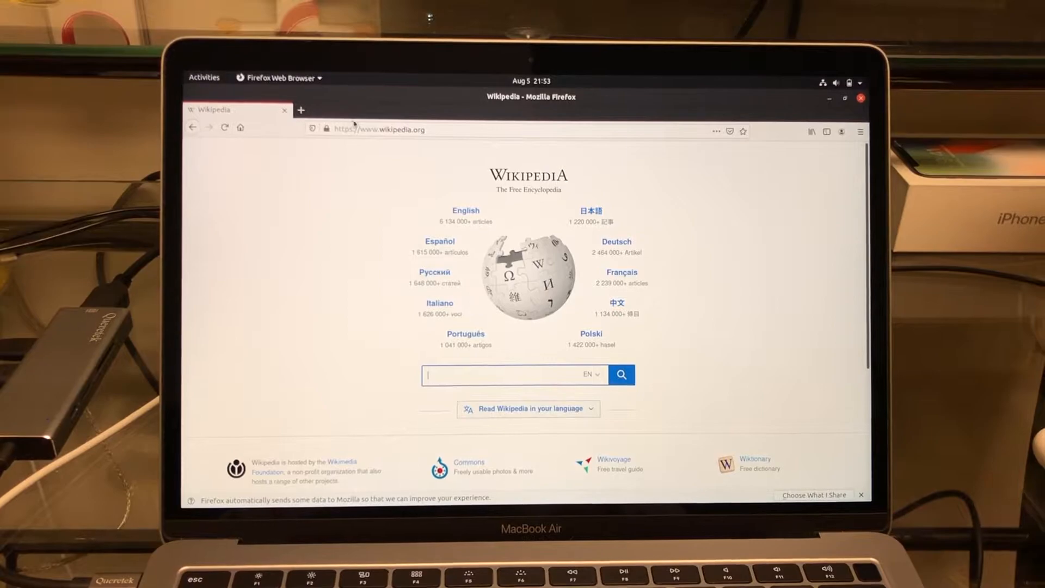
left_click(378, 130)
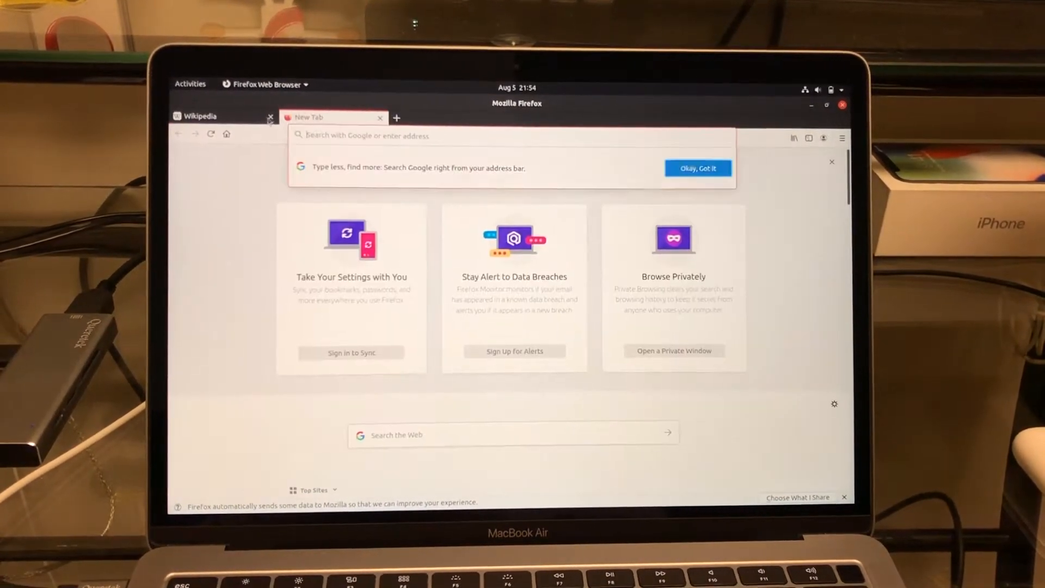
left_click(270, 116)
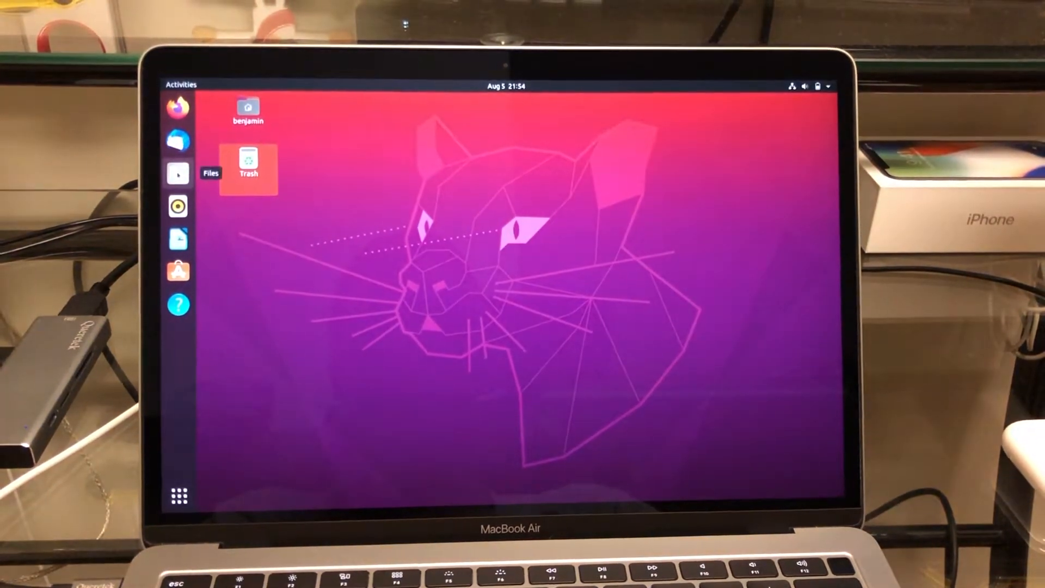
mouse_move(179, 270)
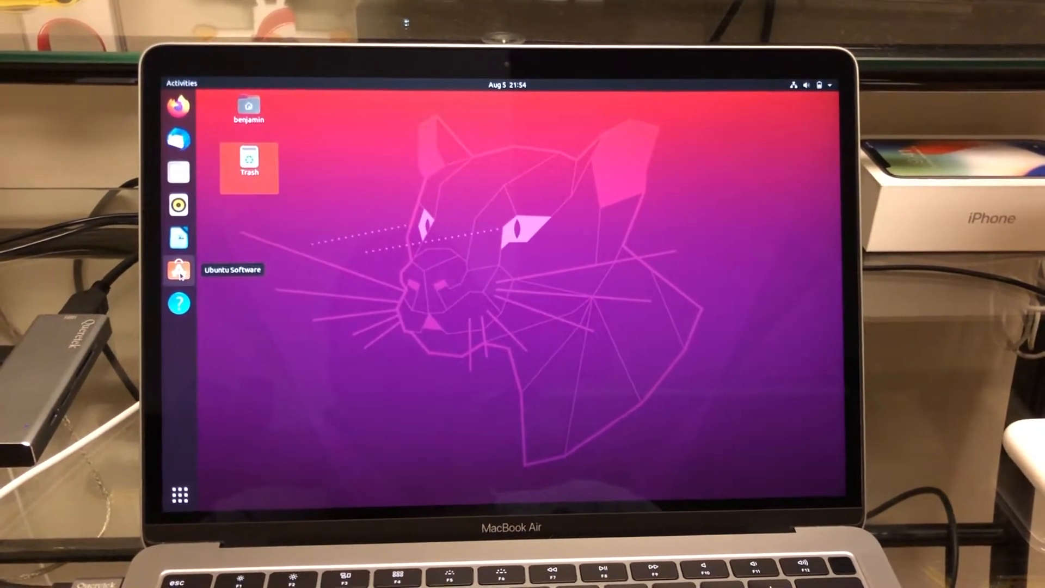
- Close Ubuntu Software and show the All applications list in the overview
left_click(179, 270)
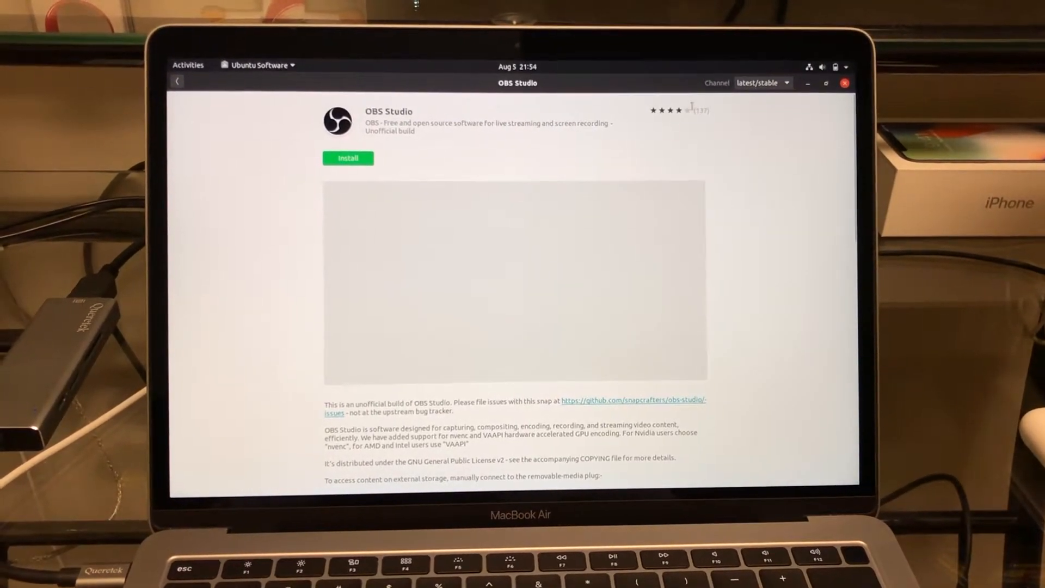
left_click(845, 83)
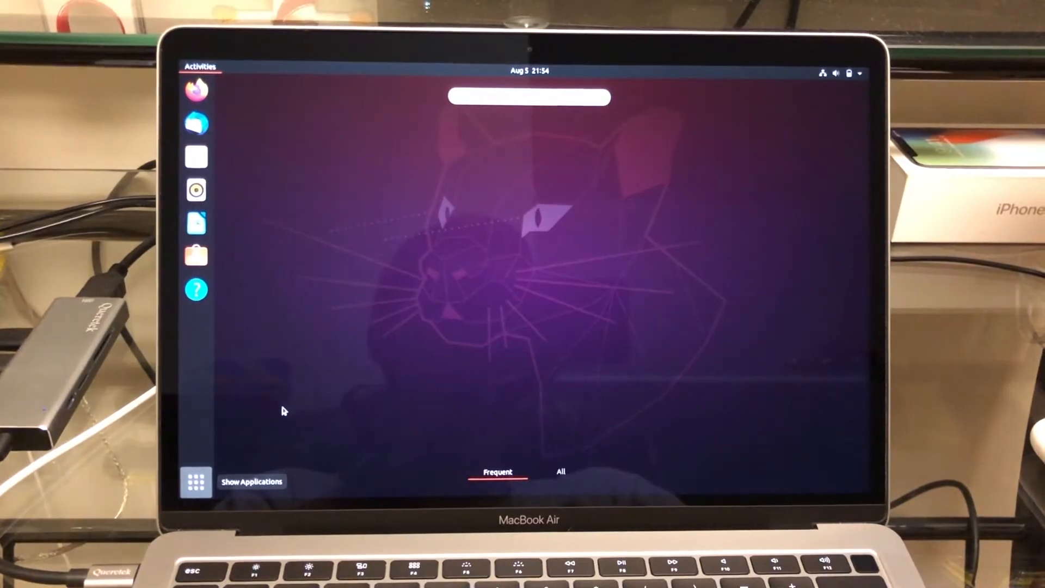
left_click(194, 481)
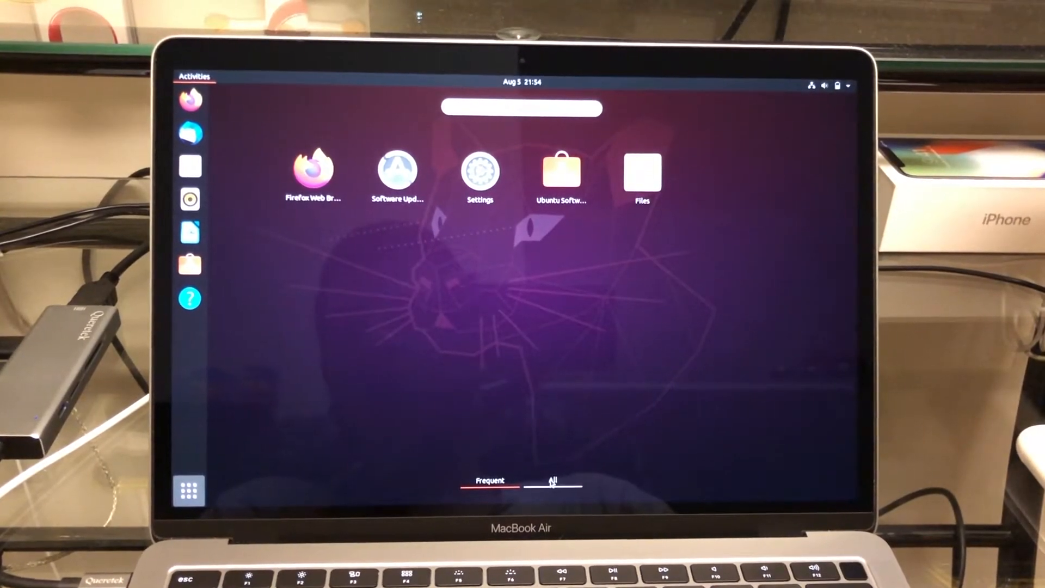
left_click(552, 478)
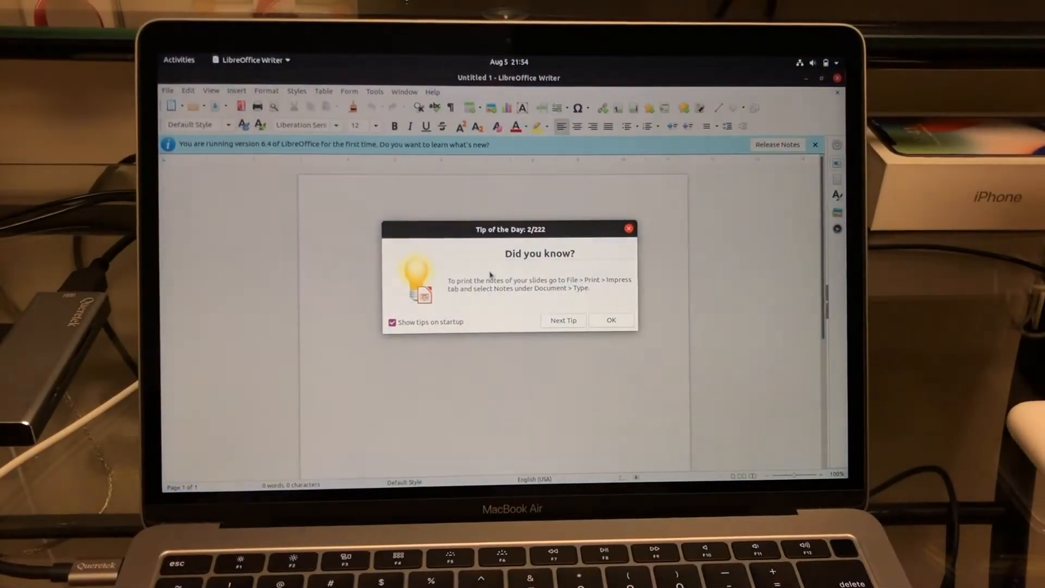
- Dismiss Writer's Tip of the Day and close the blank Untitled 1 document
left_click(610, 320)
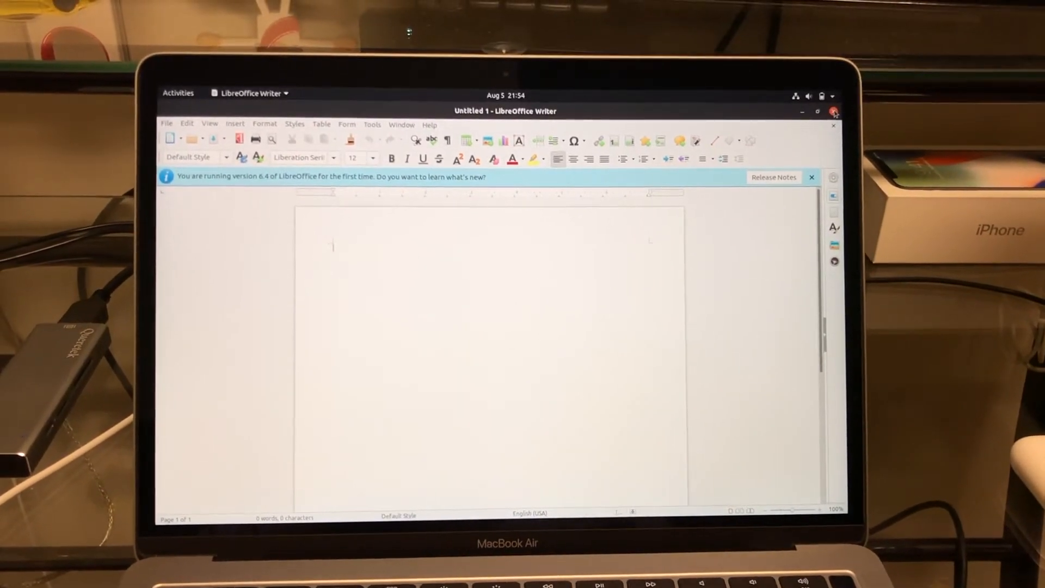
left_click(835, 111)
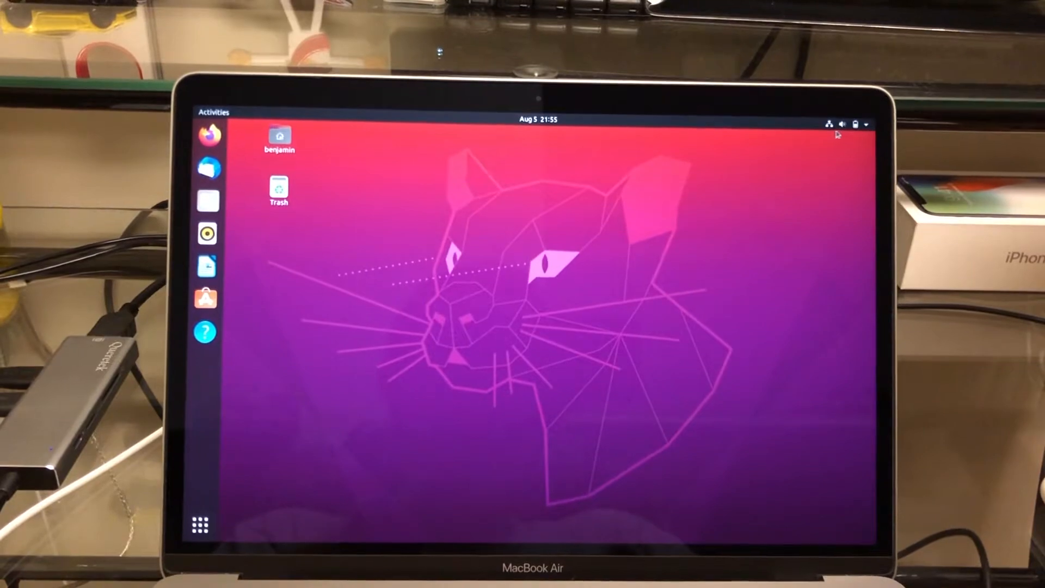
- Toggle the system status menu, then view the Frequent apps in the application overview
left_click(860, 124)
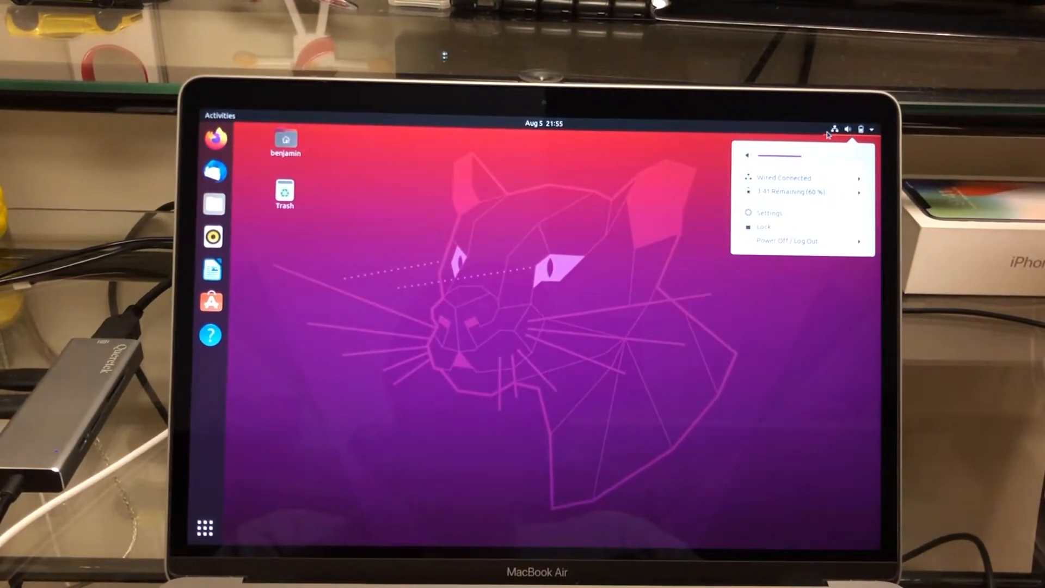
left_click(665, 373)
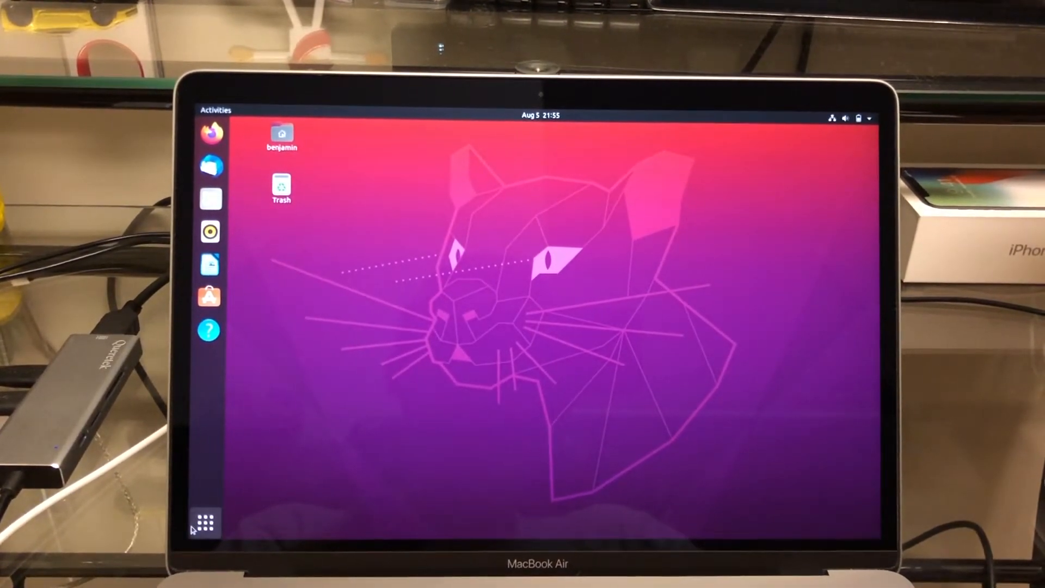
left_click(207, 523)
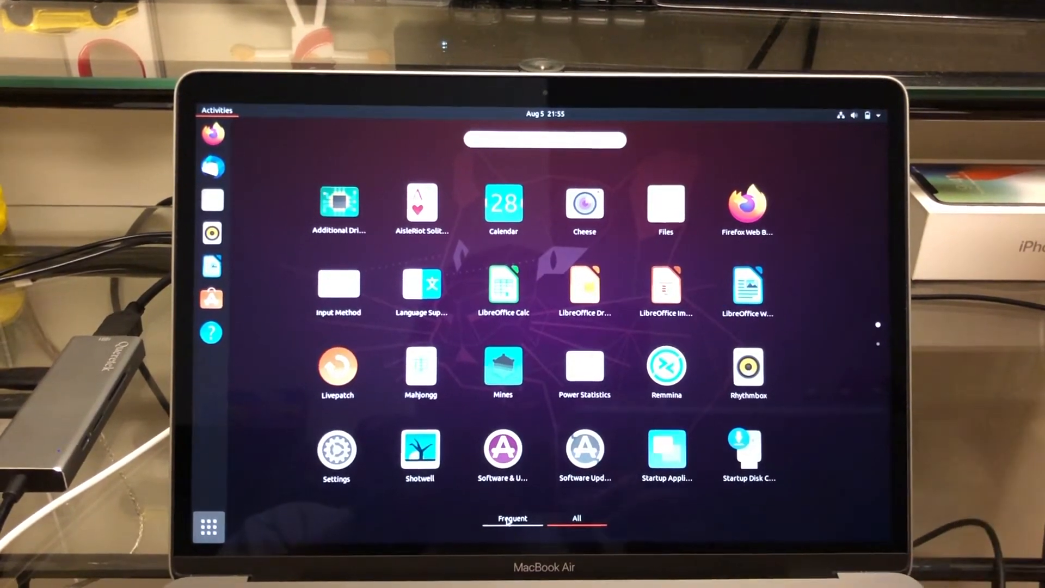
left_click(512, 518)
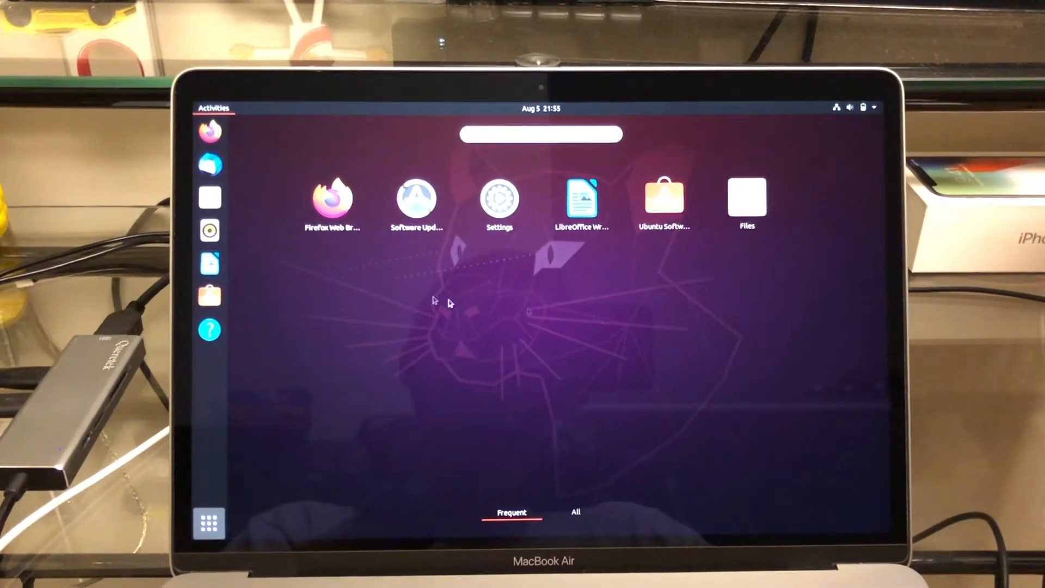
mouse_move(220, 138)
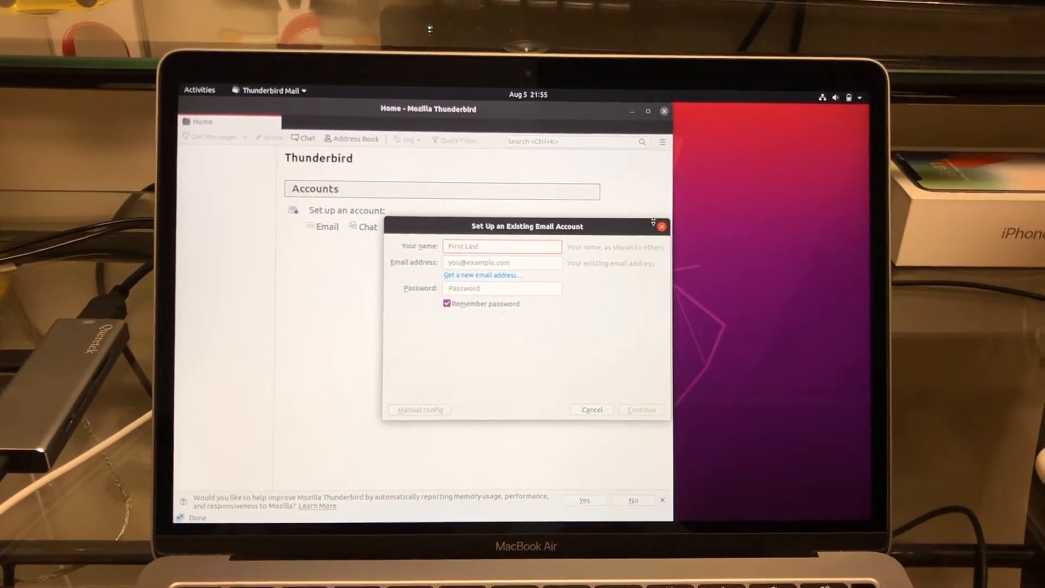
- Cancel Thunderbird's Set Up an Existing Email Account dialog and close Thunderbird
left_click(591, 409)
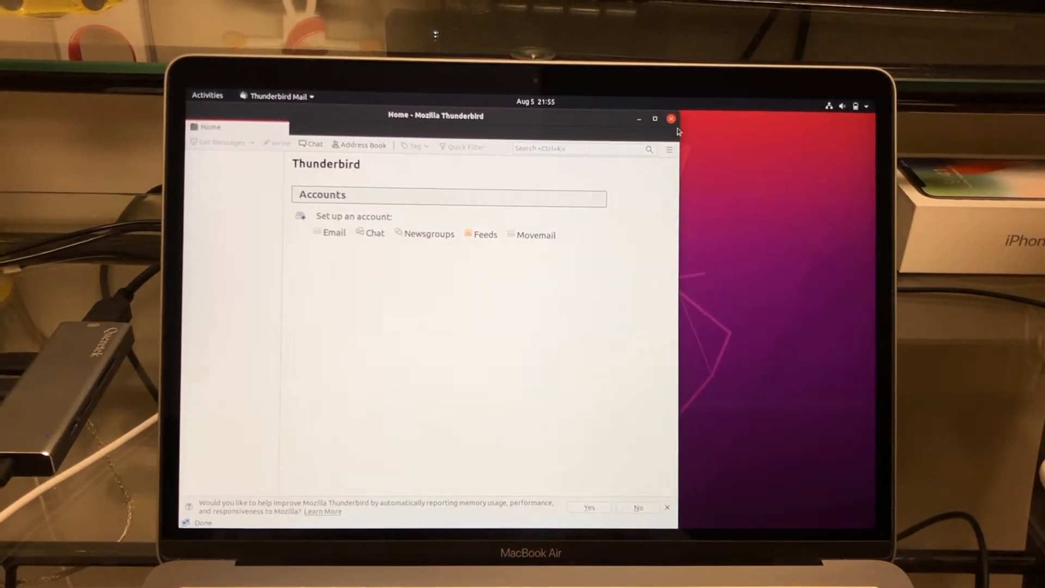
left_click(671, 119)
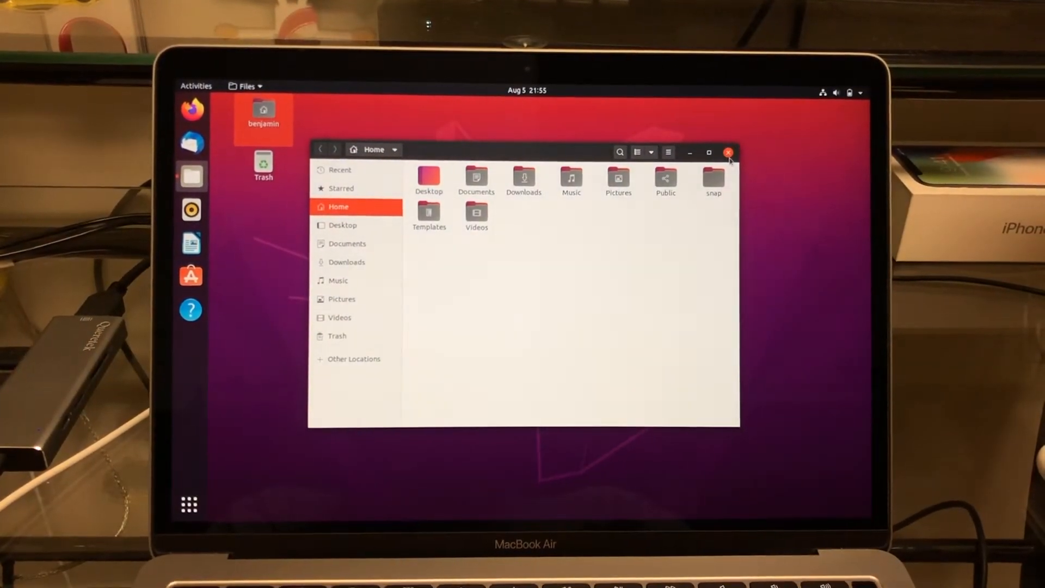
- View the empty Music and Documents folders, close Files, and start Firefox
left_click(729, 152)
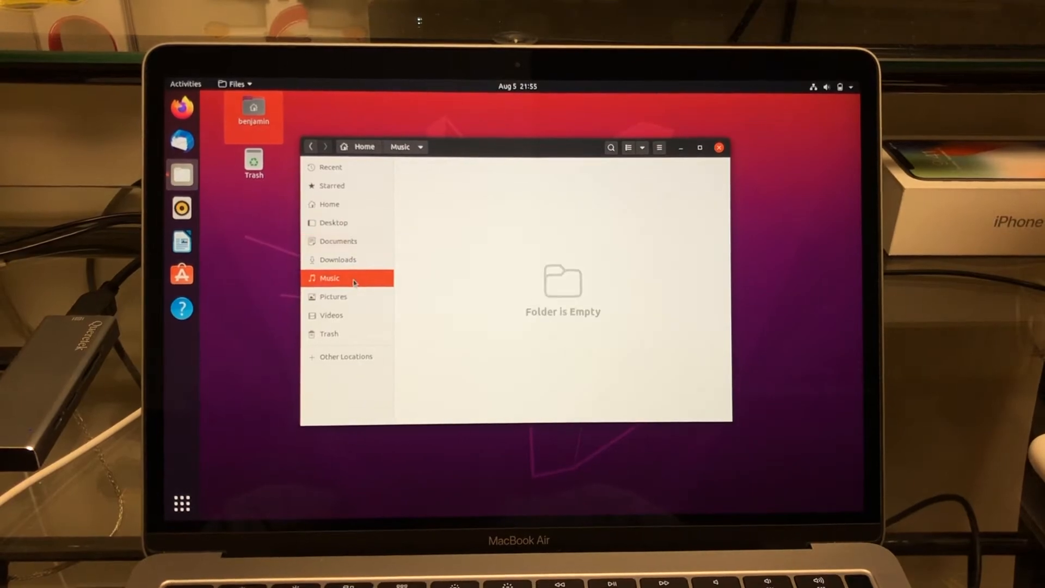
left_click(339, 241)
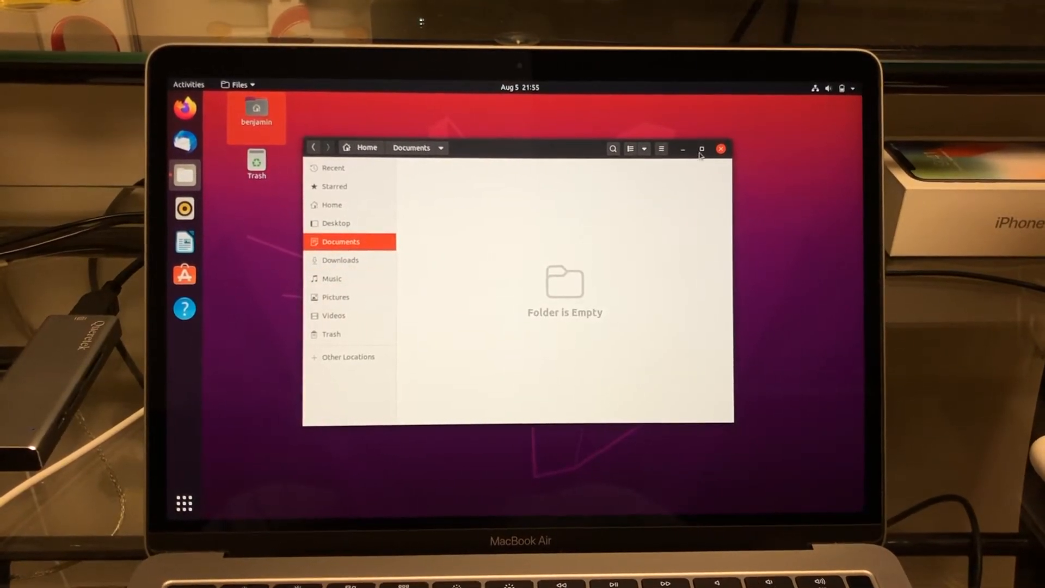
left_click(720, 148)
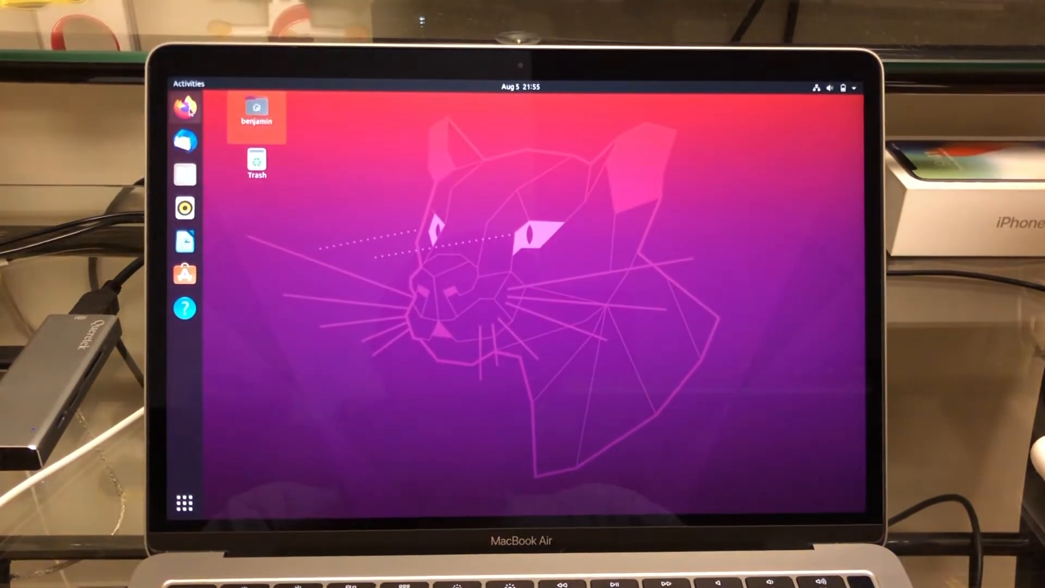
left_click(185, 110)
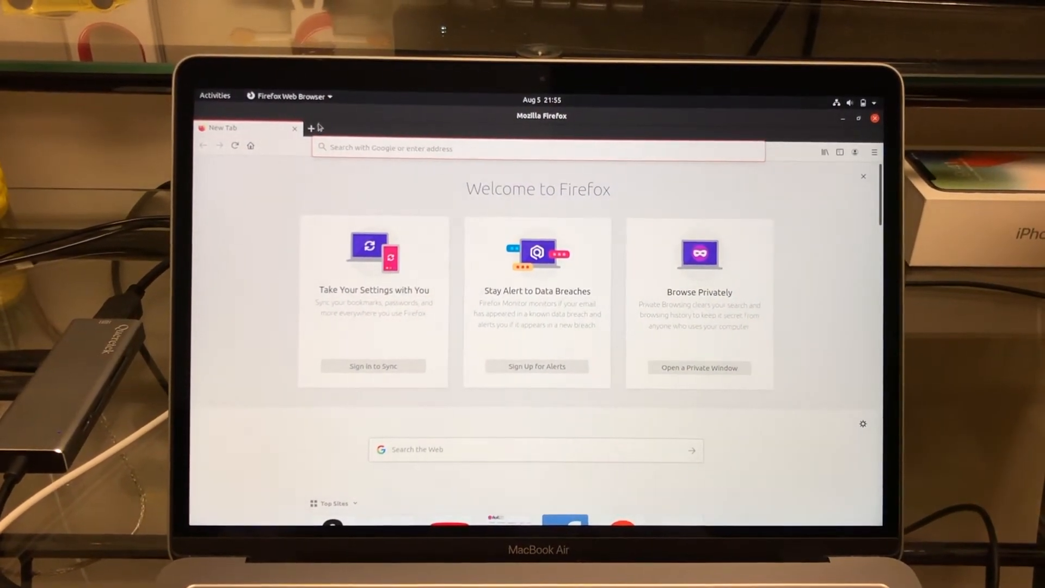
- Open several new tabs and load YouTube from the top-sites tile
left_click(311, 128)
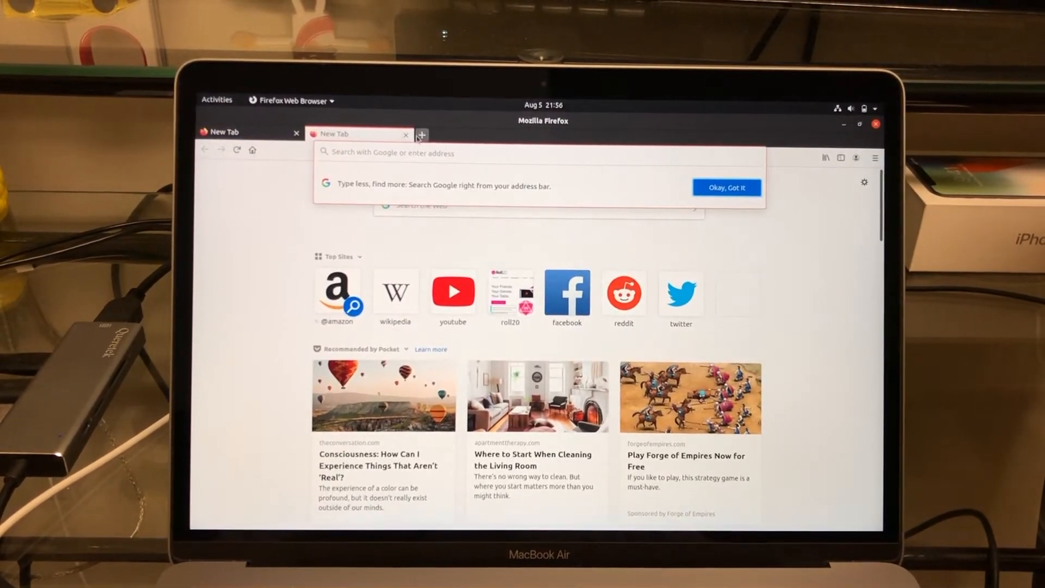
left_click(421, 134)
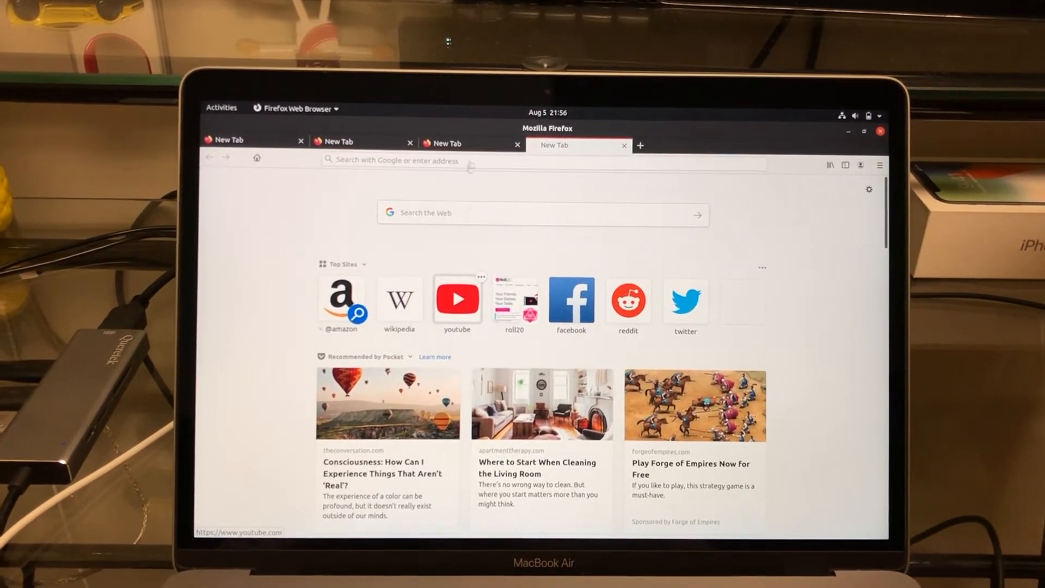
left_click(473, 143)
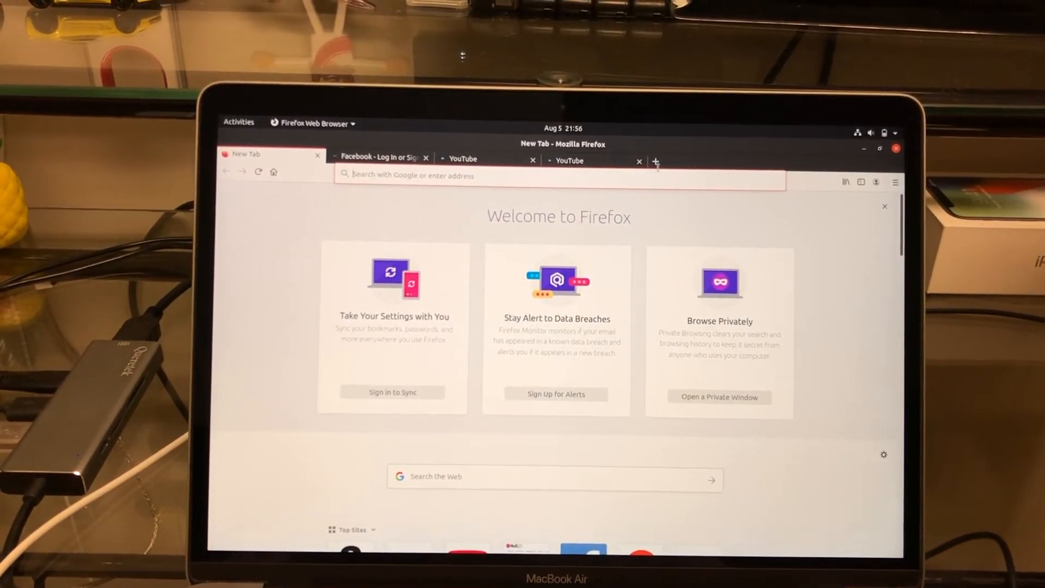
left_click(656, 162)
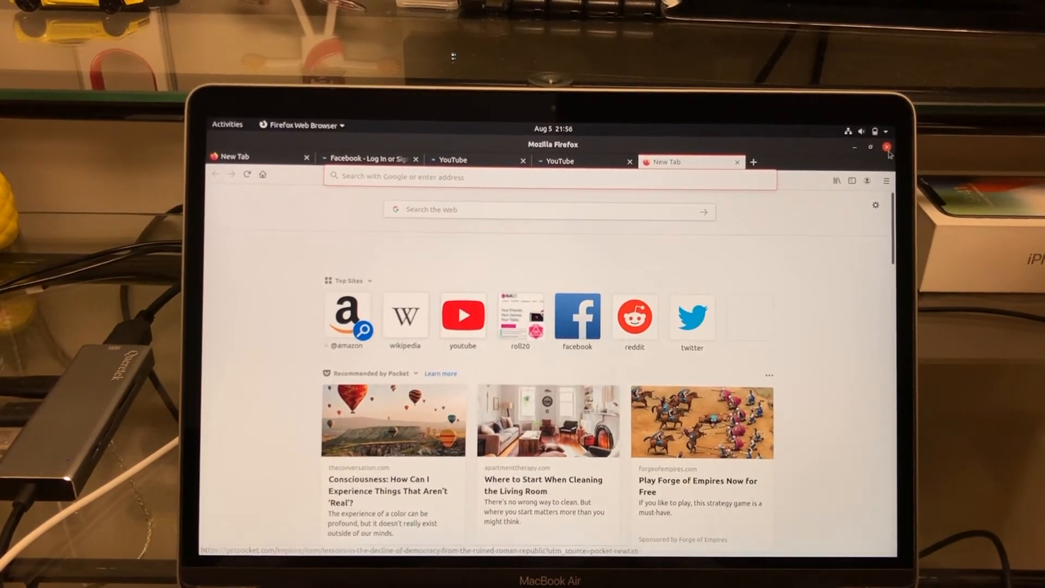
- Try to quit Firefox, then cancel the close-tabs warning to keep all five tabs
scroll("down", 3)
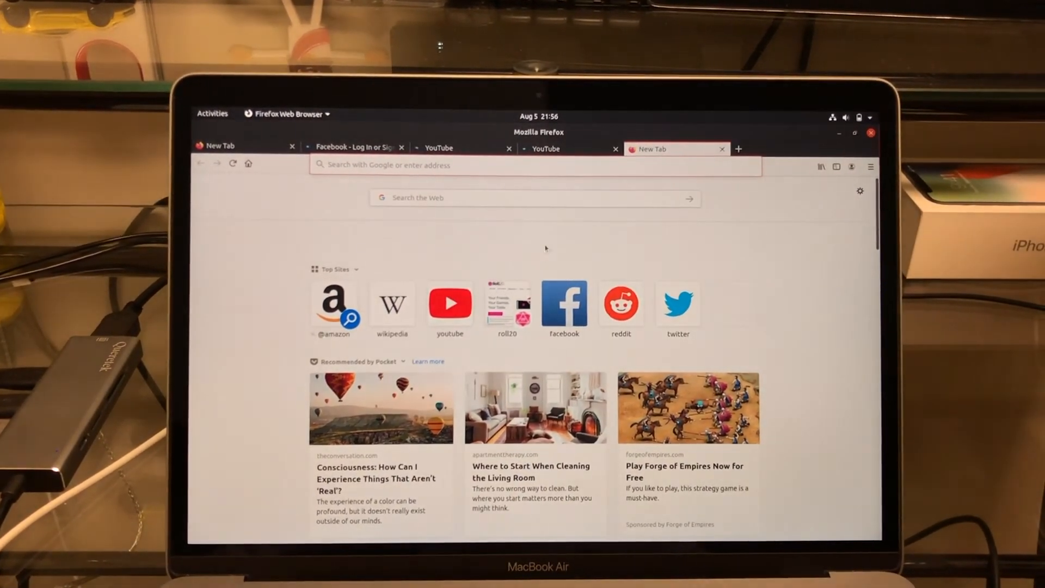
left_click(870, 133)
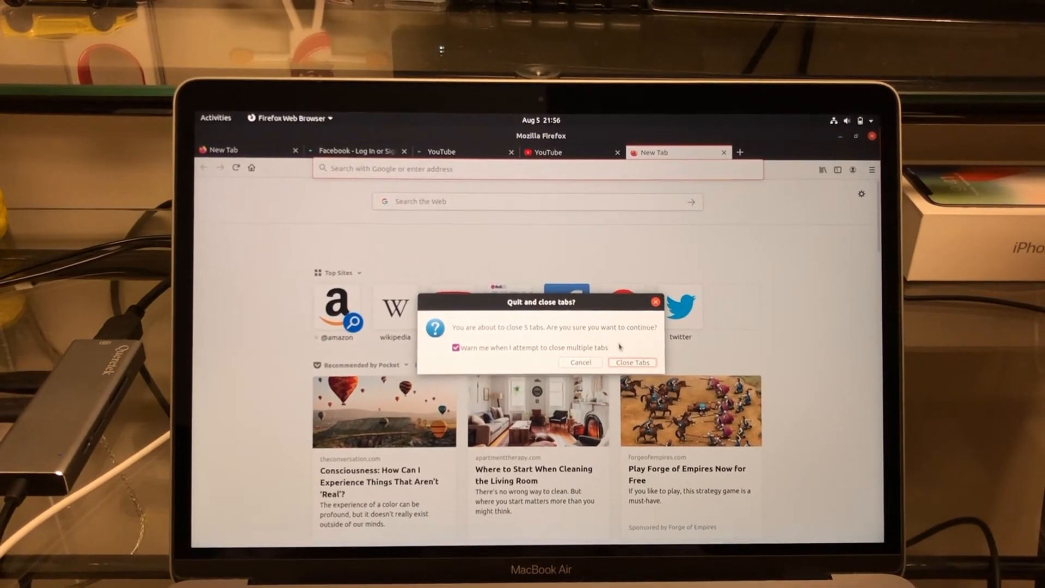
left_click(580, 362)
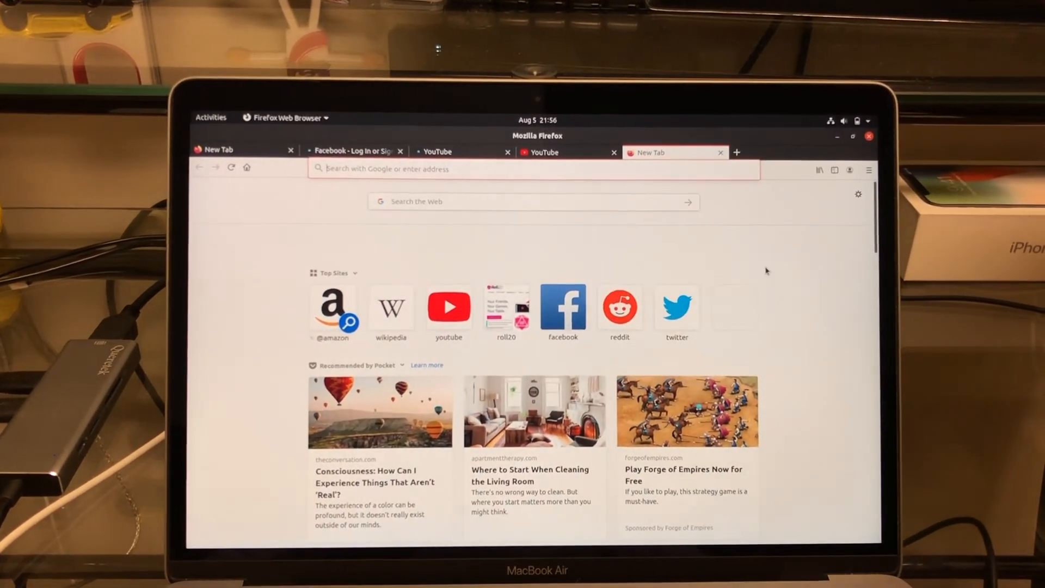